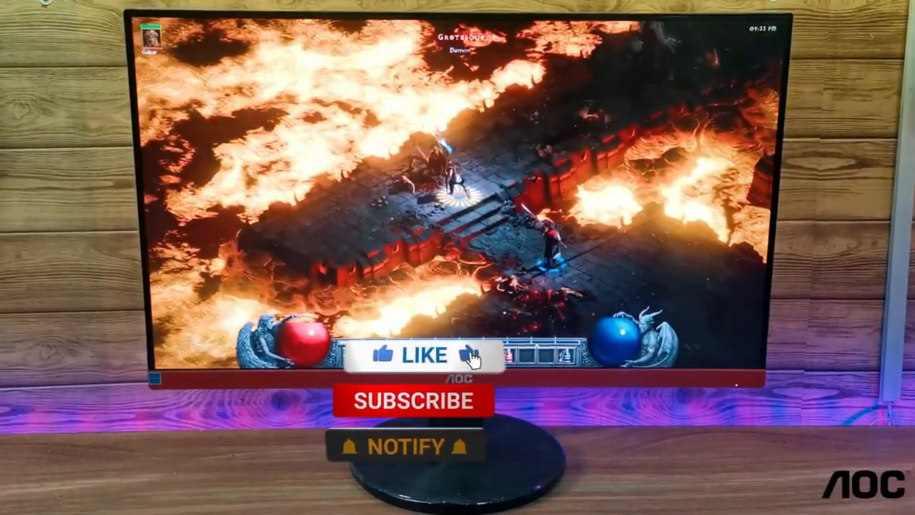
{"action": "left_click", "coordinate": [413, 356]}
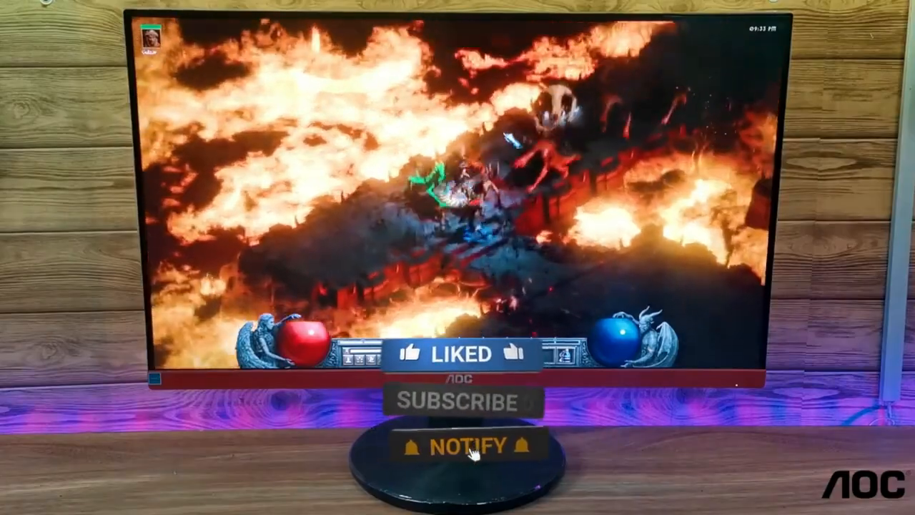